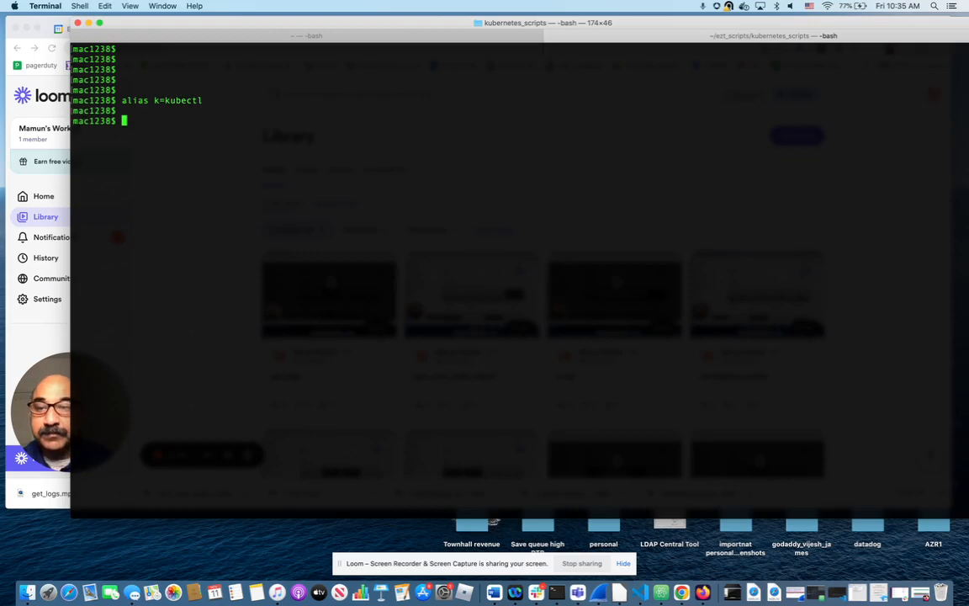
List the five Ready GKE nodes with 'k get nodes' and the four namespaces with 'k get ns'
{"action": "type", "text": "k get nodes"}
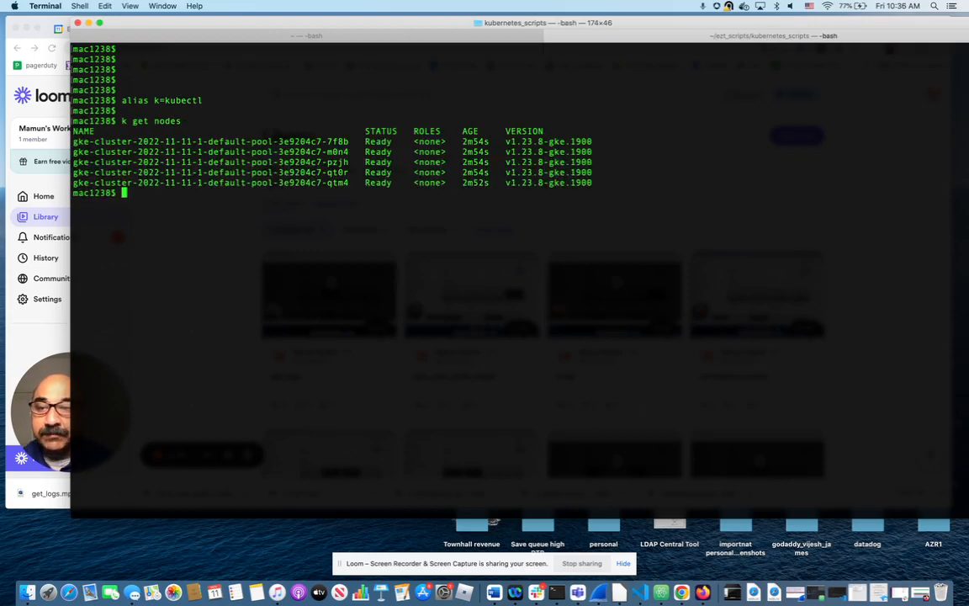
{"action": "type", "text": "k get"}
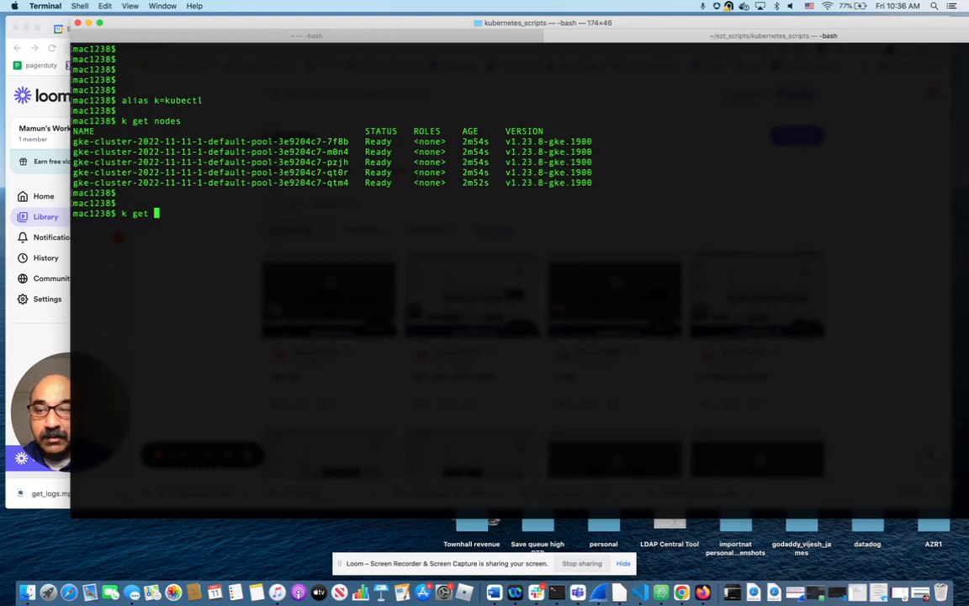
{"action": "type", "text": "ns"}
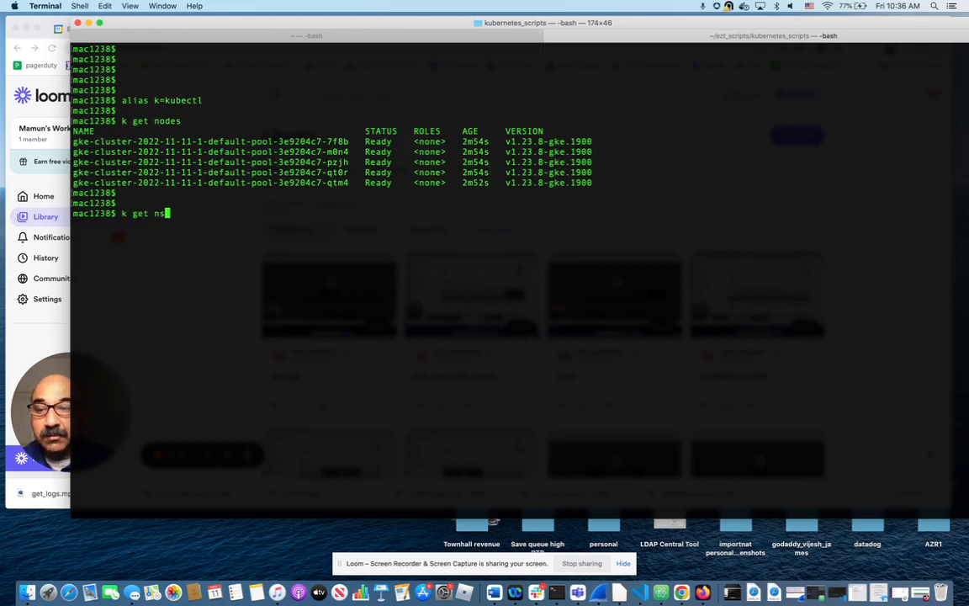
{"action": "key", "text": "Return"}
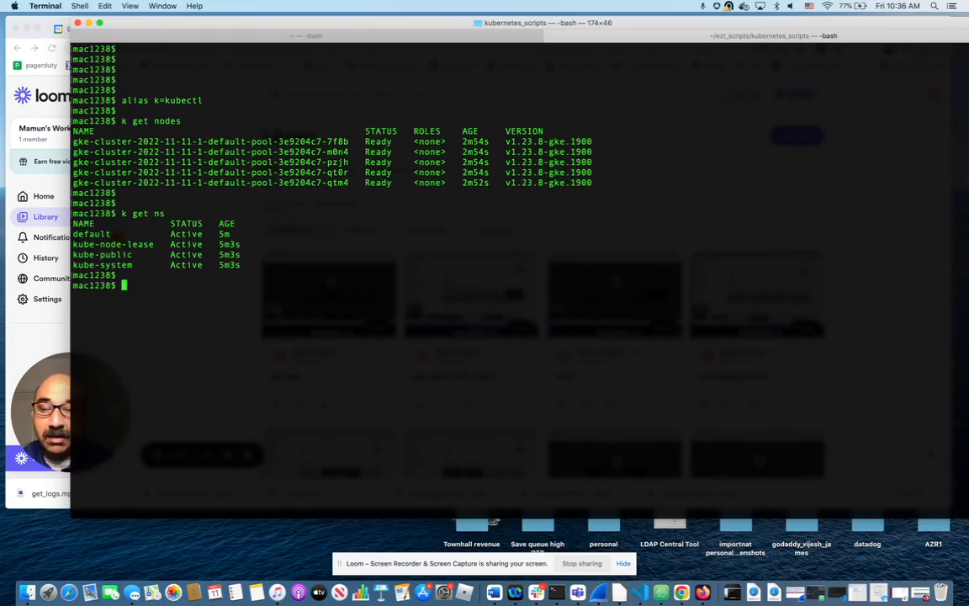
Create the namespaces ns1 and ns2
{"action": "type", "text": "k"}
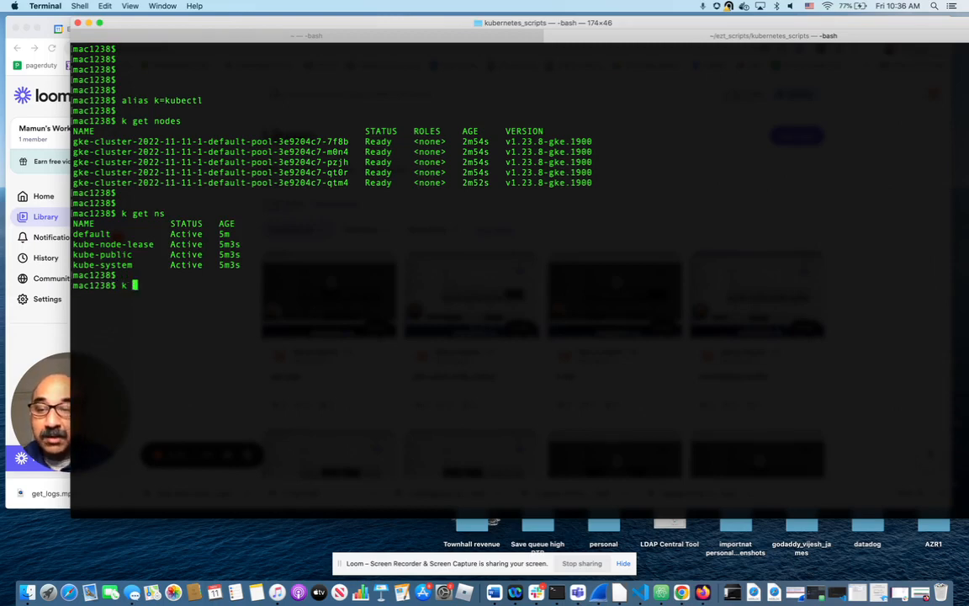
{"action": "type", "text": "create"}
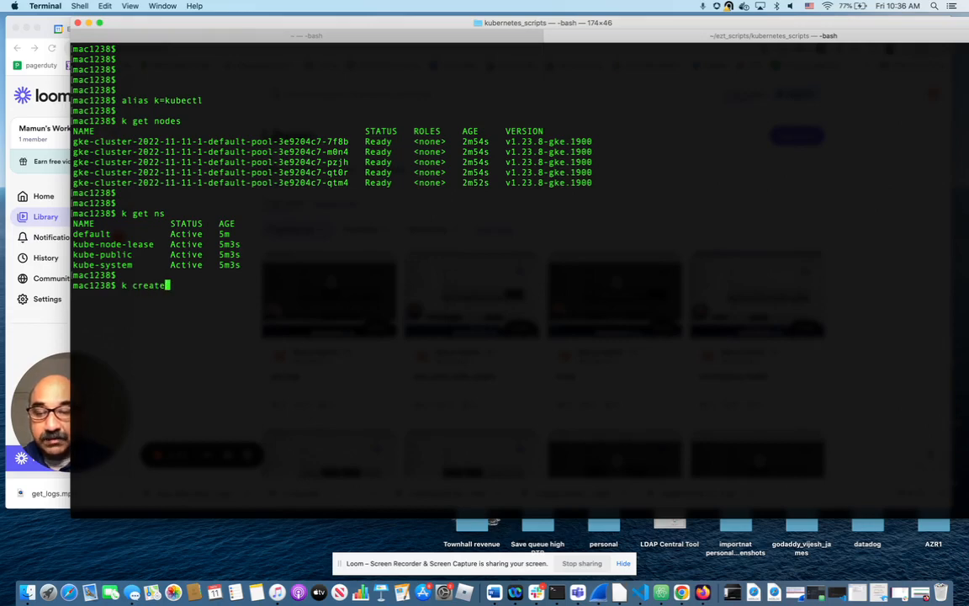
{"action": "type", "text": "ns"}
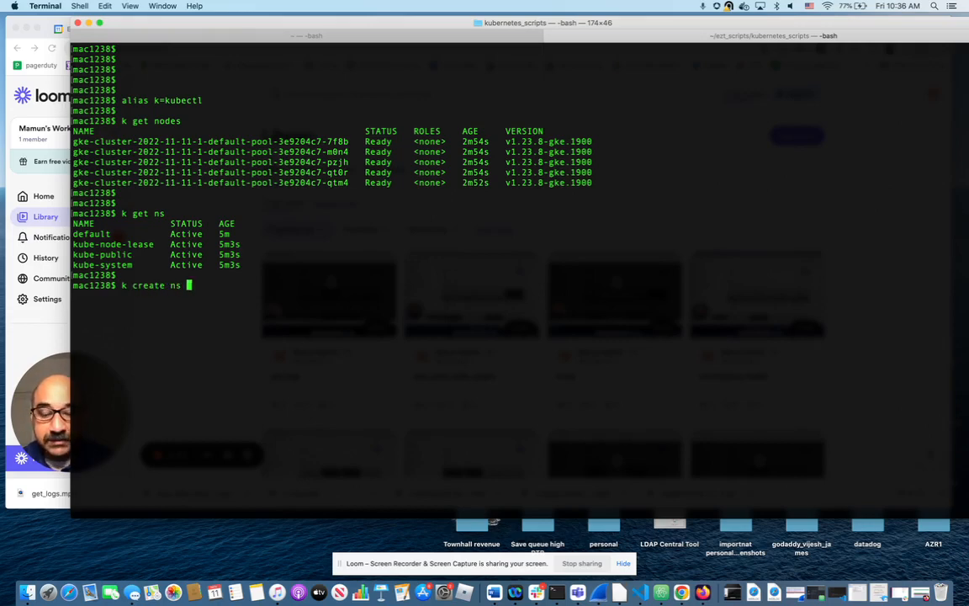
{"action": "type", "text": "ns1"}
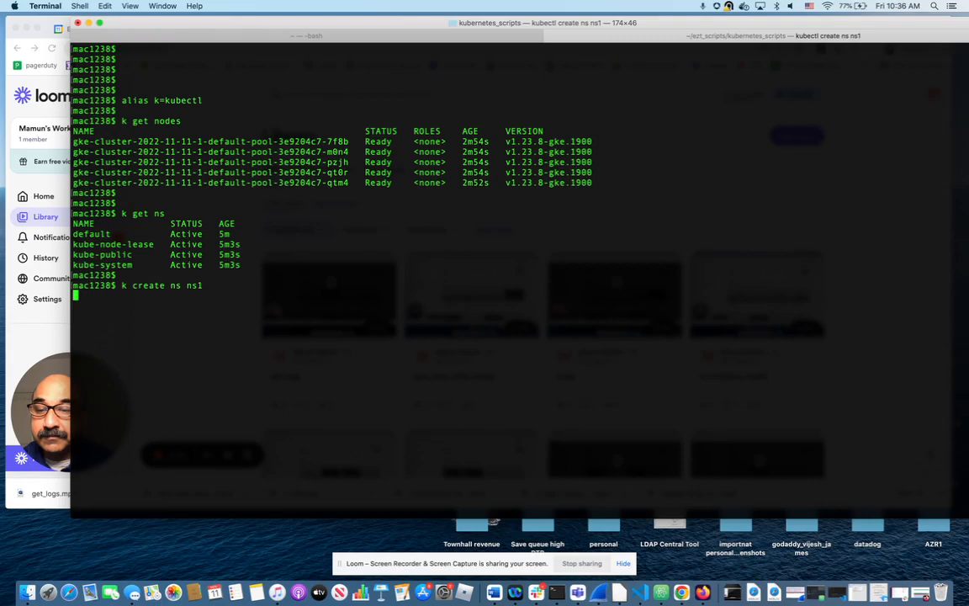
{"action": "key", "text": "Return"}
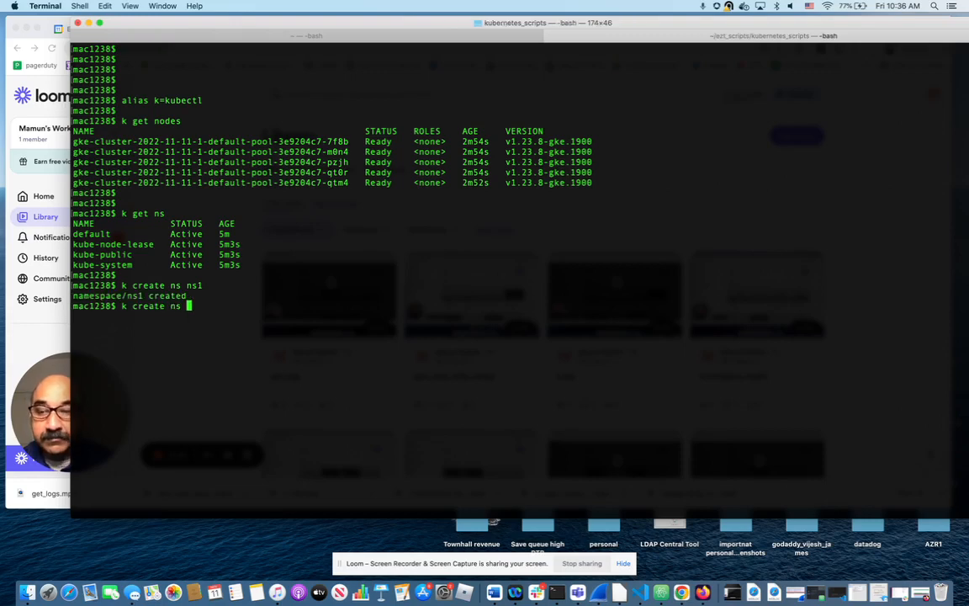
{"action": "type", "text": "ns2"}
{"action": "type", "text": "k"}
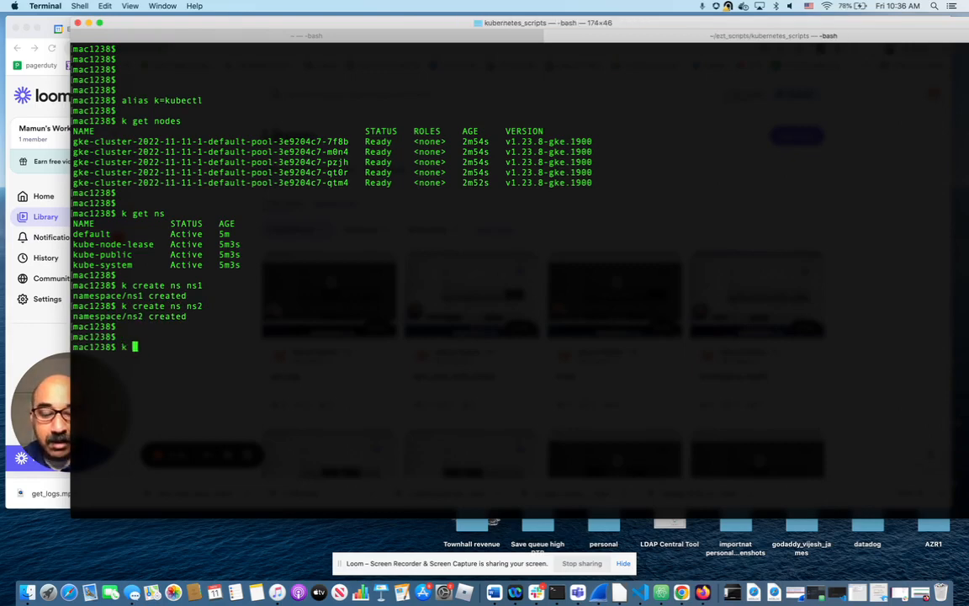
List namespaces to confirm ns1 and ns2 are Active
{"action": "type", "text": "get ns"}
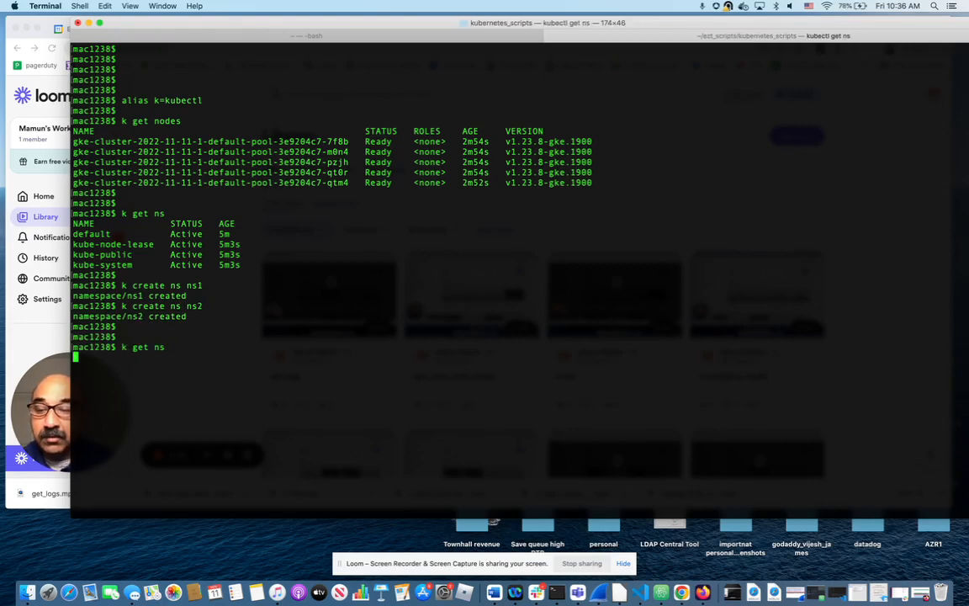
{"action": "key", "text": "Return"}
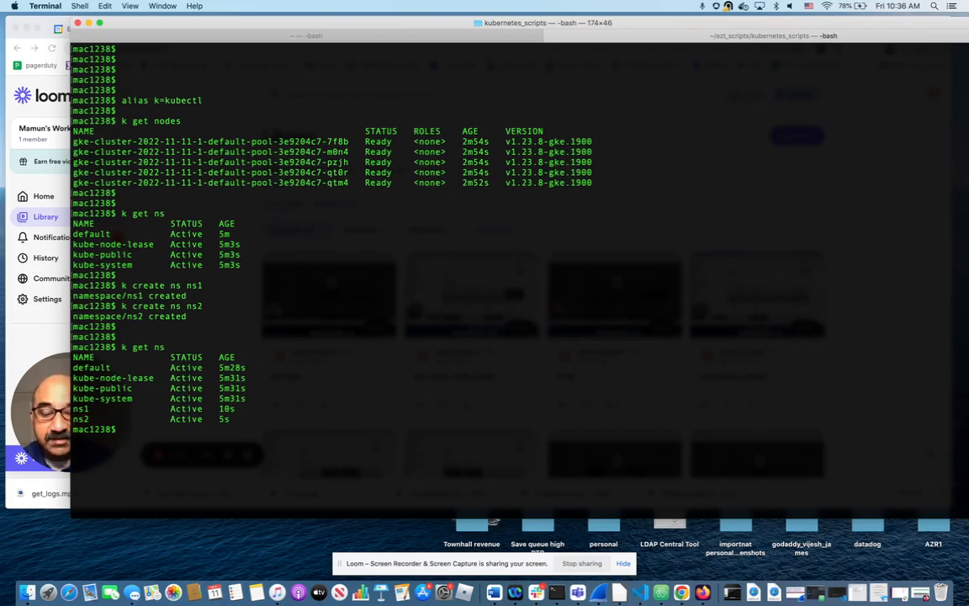
{"action": "type", "text": "k ru"}
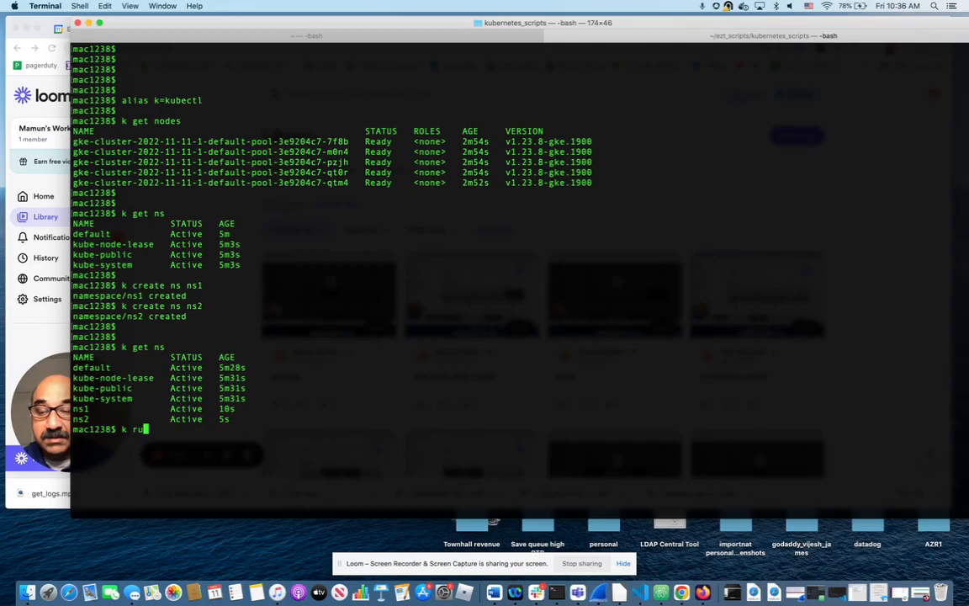
View 'k run -h' help, then run nginx pods with image nginx in ns1 and ns2
{"action": "key", "text": "Return"}
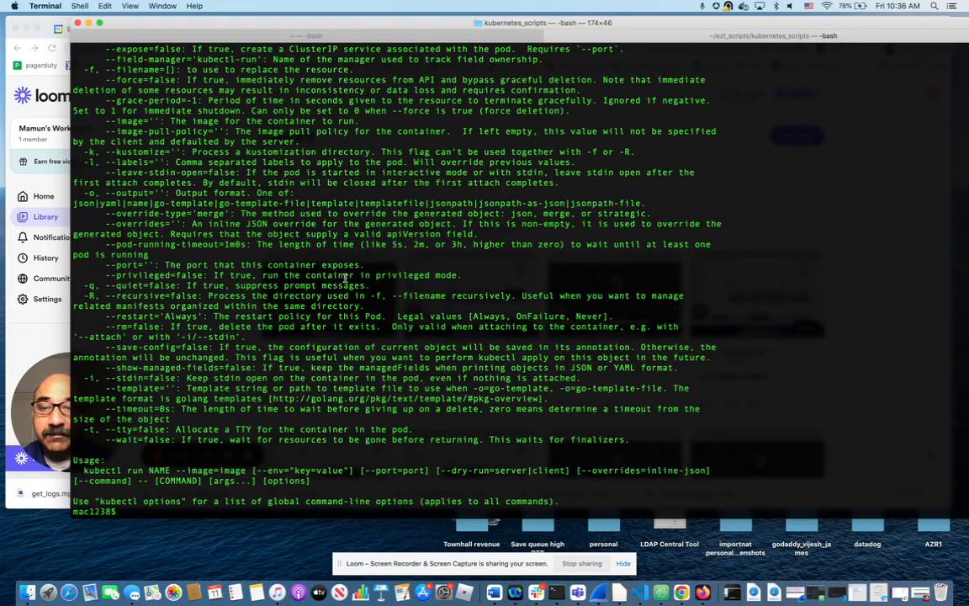
{"action": "type", "text": "k run -h"}
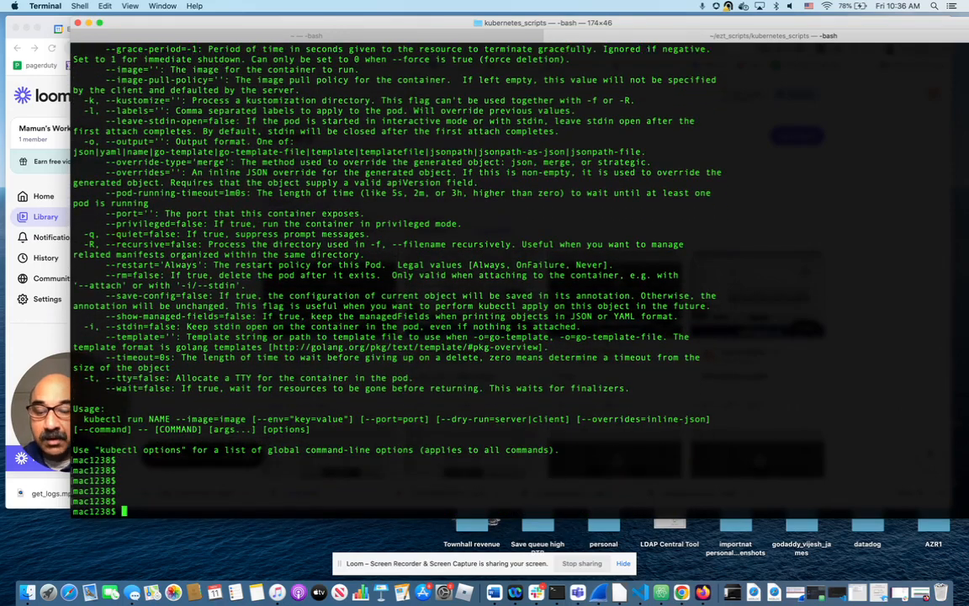
{"action": "type", "text": "kubectl run nginx --image=nginx -n"}
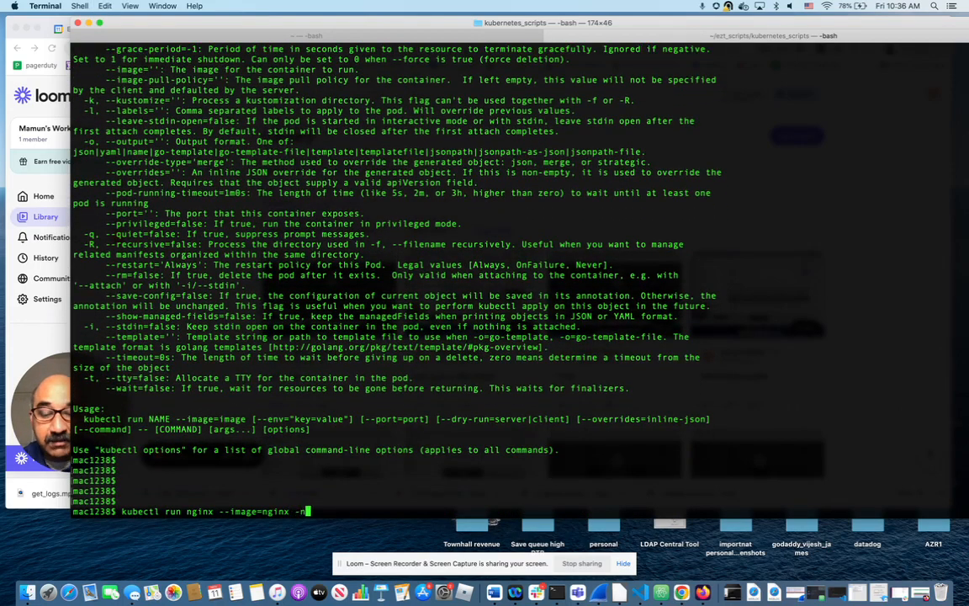
{"action": "type", "text": "s1"}
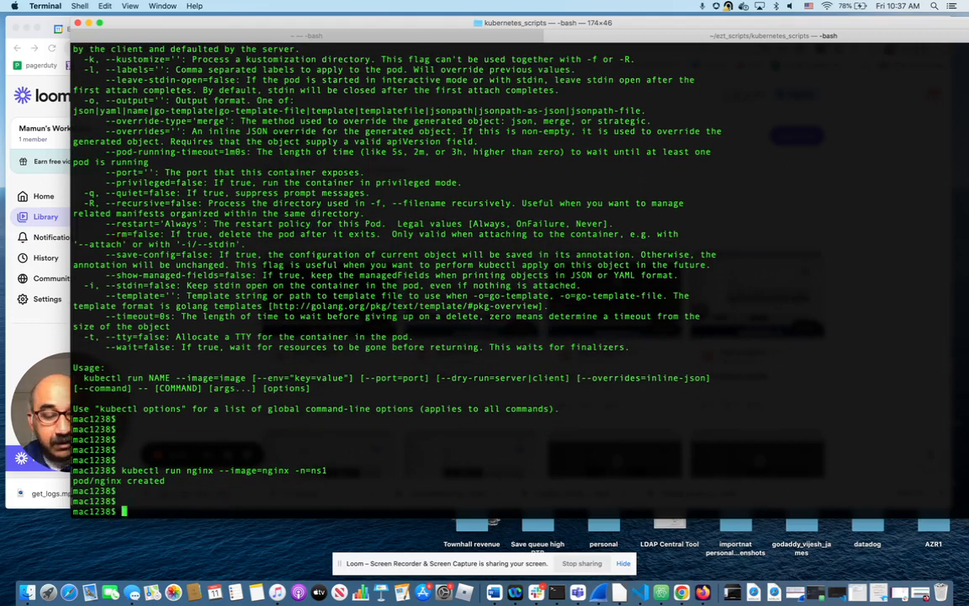
{"action": "type", "text": "kubectl run nginx --image=nginx -n=ns2"}
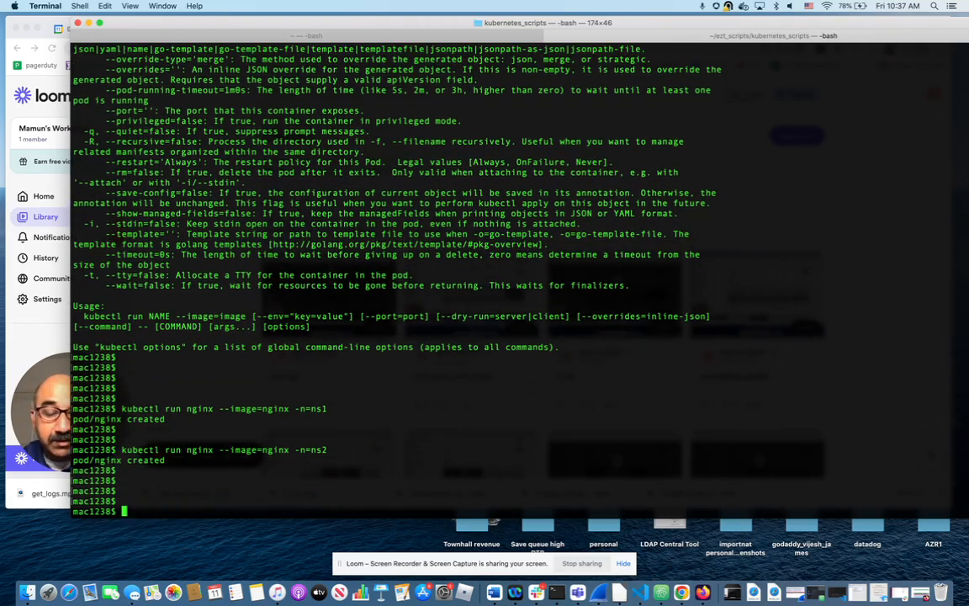
{"action": "type", "text": "k get pods -A"}
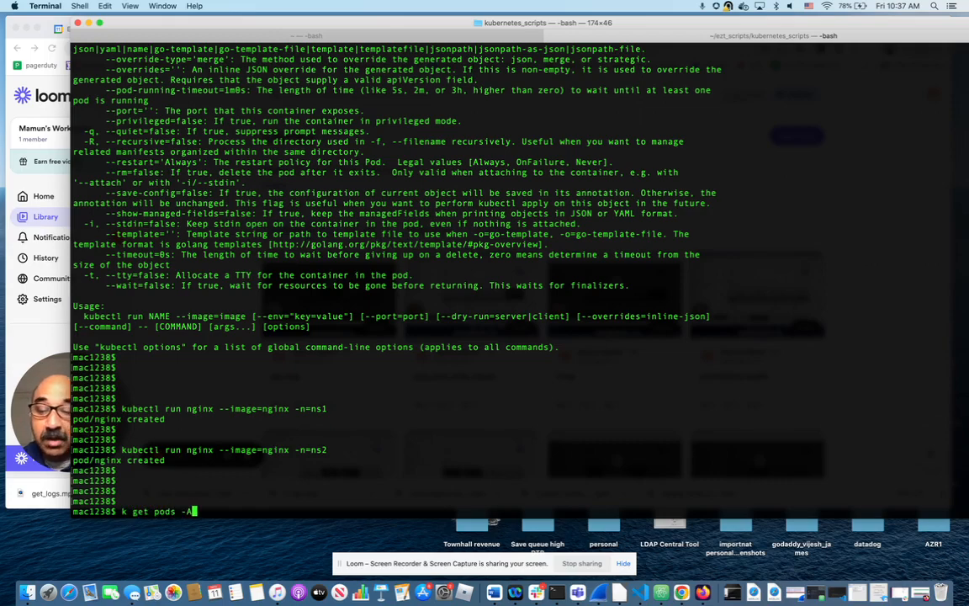
Run 'k get pods -A', then pipe it through grep for the ns1 and ns2 nginx pods
{"action": "key", "text": "Return"}
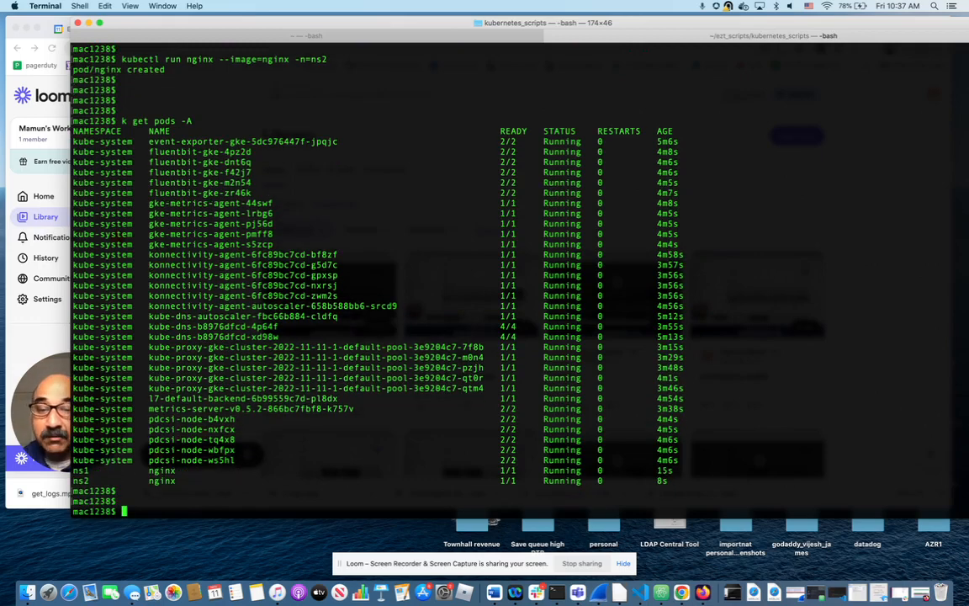
{"action": "type", "text": "k get pods -A"}
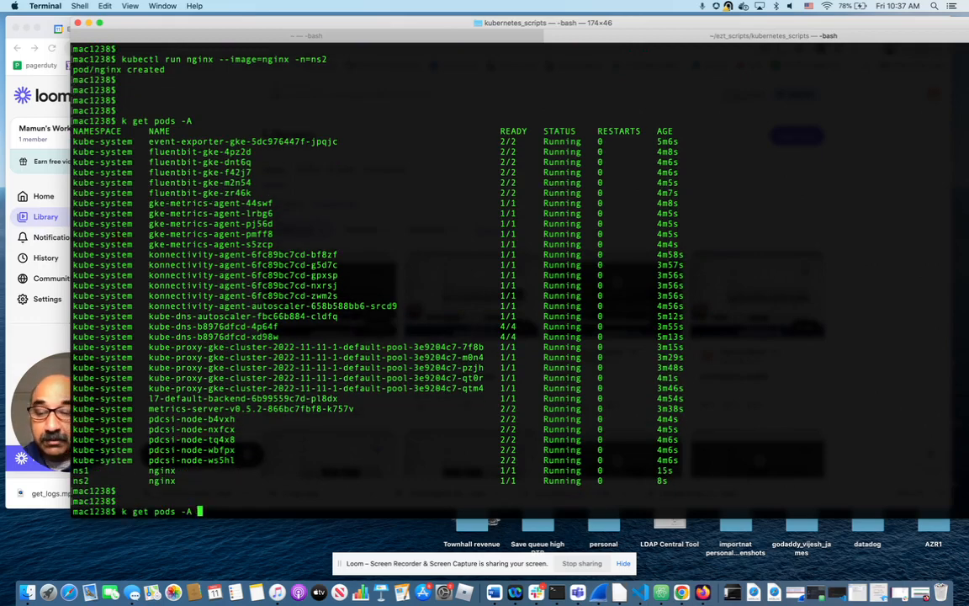
{"action": "type", "text": "| grep nginx"}
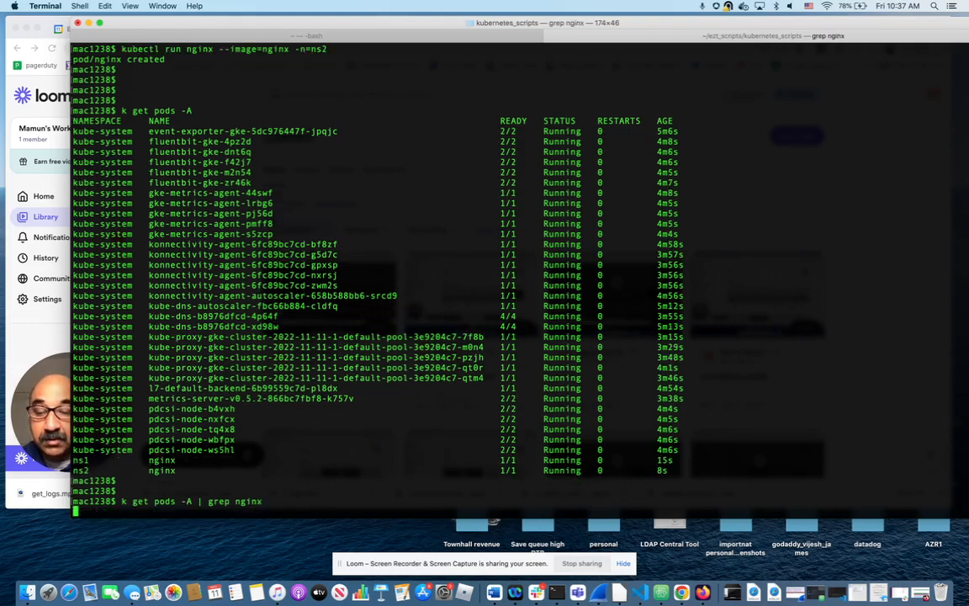
{"action": "key", "text": "Return"}
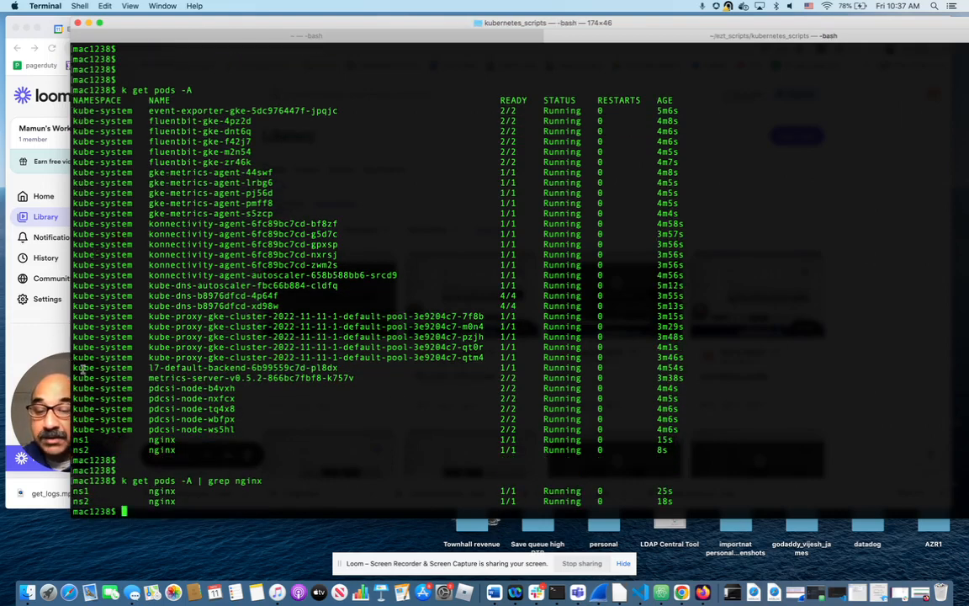